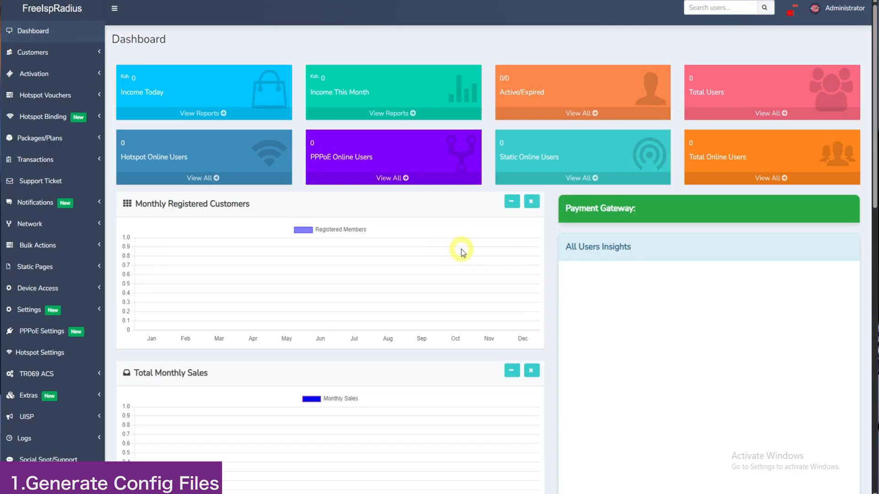
pyautogui.moveTo(36, 256)
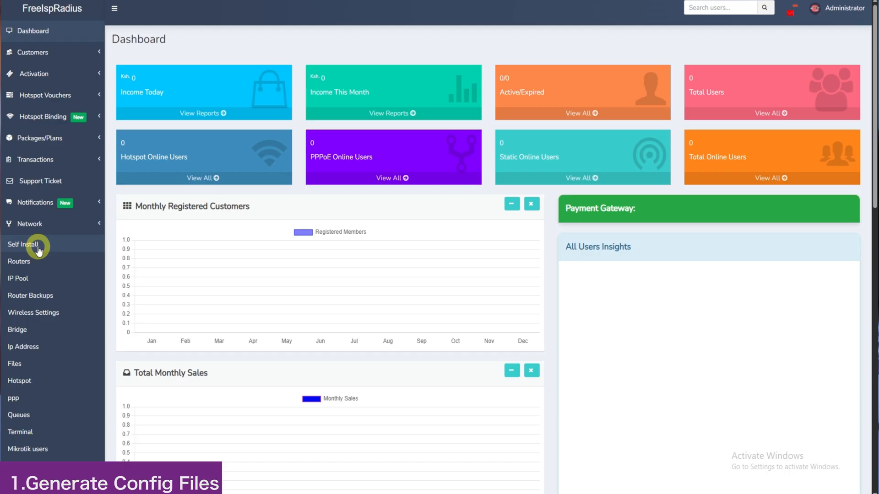
# Generate the Self Install configuration files for the homet1.ovpn profile
pyautogui.click(23, 245)
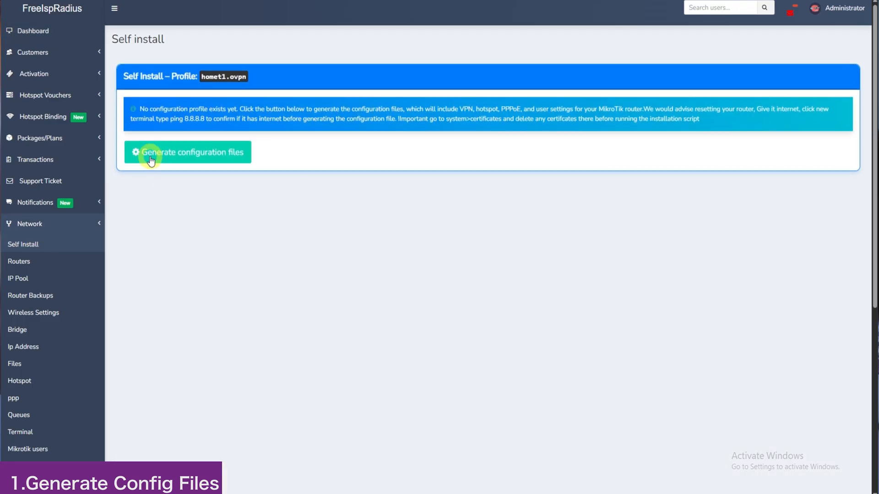
pyautogui.click(151, 152)
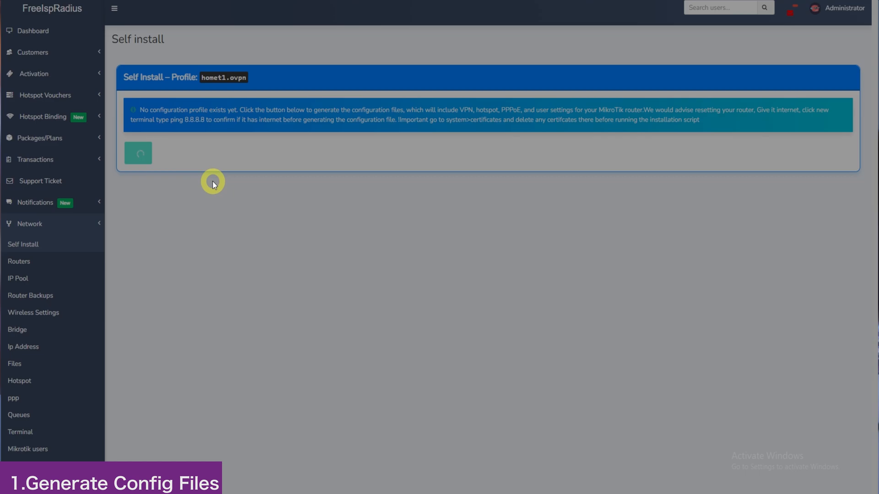
pyautogui.click(138, 154)
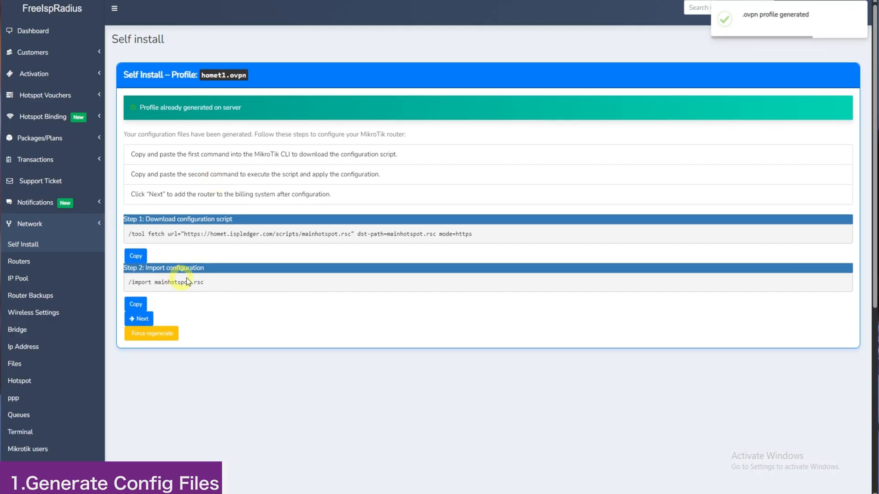
pyautogui.moveTo(139, 187)
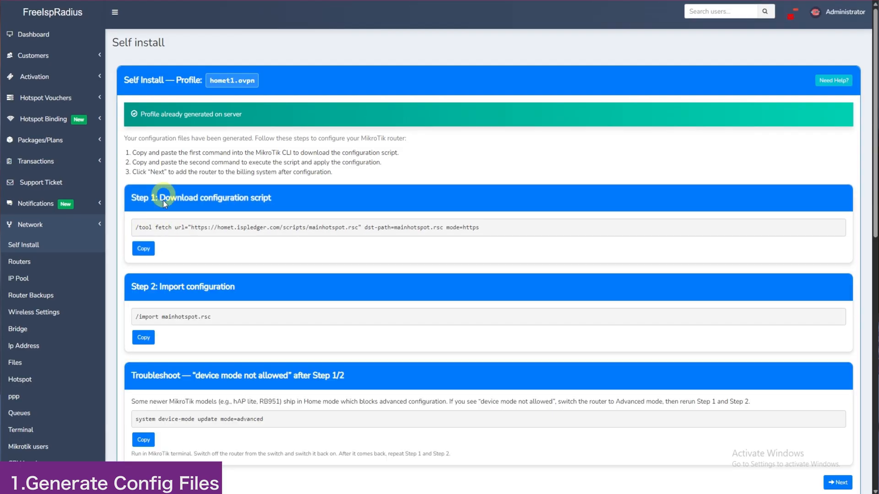
# Open a WinBox terminal, enter the mainhotspot.rsc fetch command, and copy the device-mode command
pyautogui.click(143, 248)
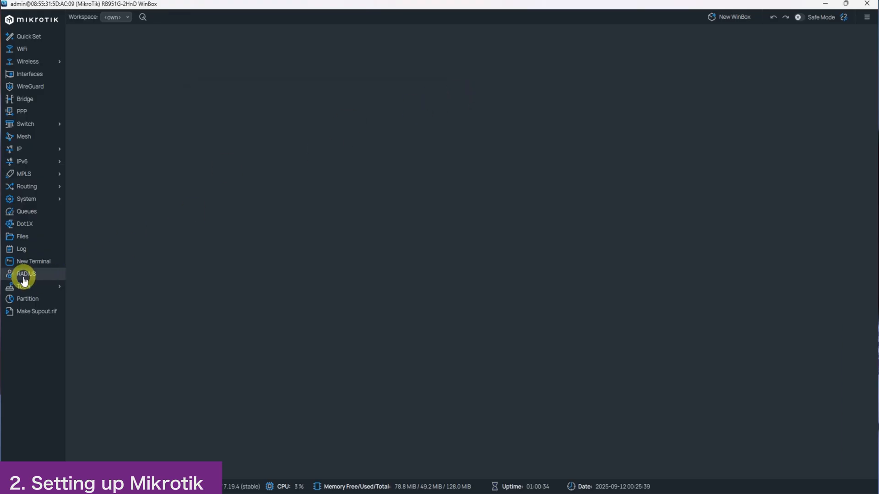
pyautogui.click(33, 262)
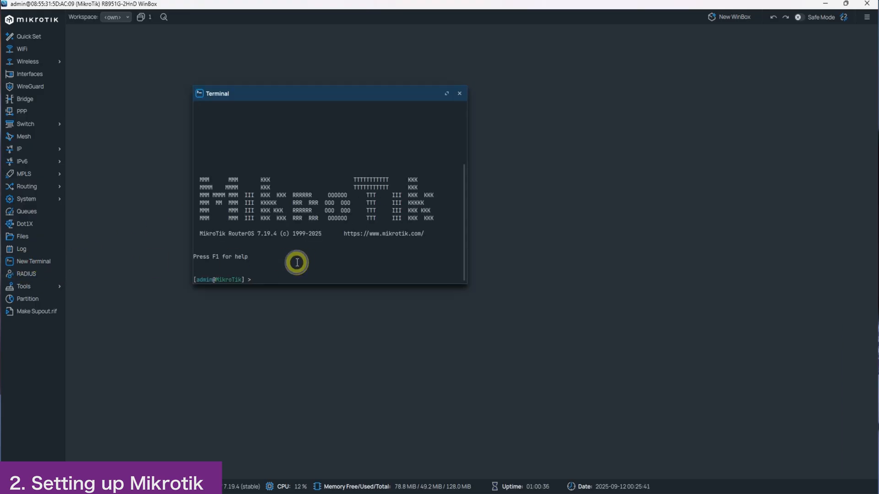
pyautogui.write('/tool fetch url="https://homet.ispledger.com/scripts/mainhotspot.rsc" dst-path=mainhotspot.rsc mode=https')
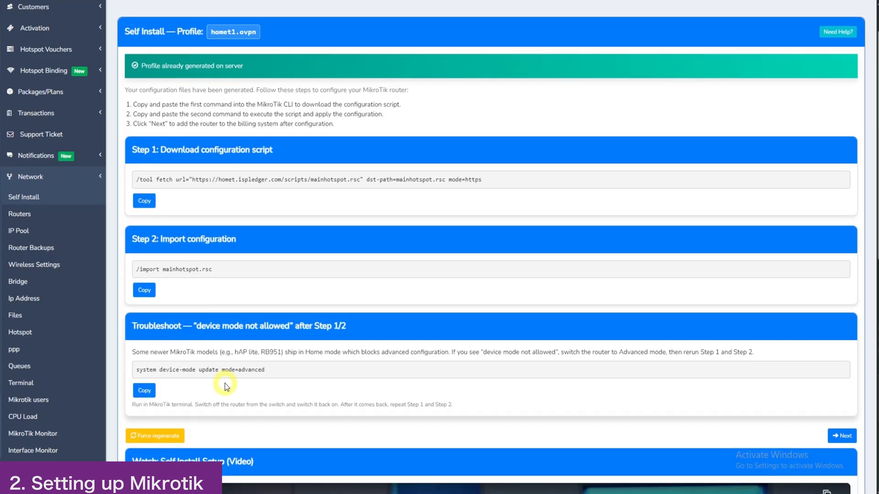
pyautogui.click(144, 390)
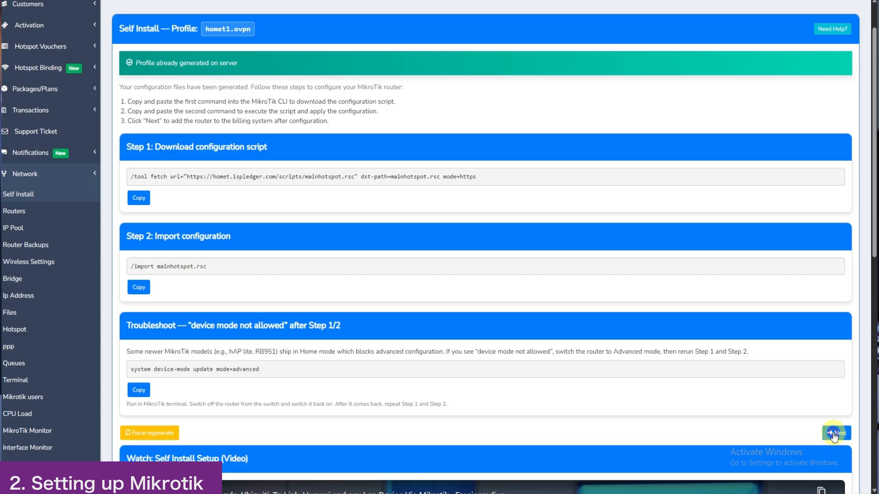
# Confirm installation and add the router to billing with ether4 and wlan1 ports
pyautogui.click(834, 433)
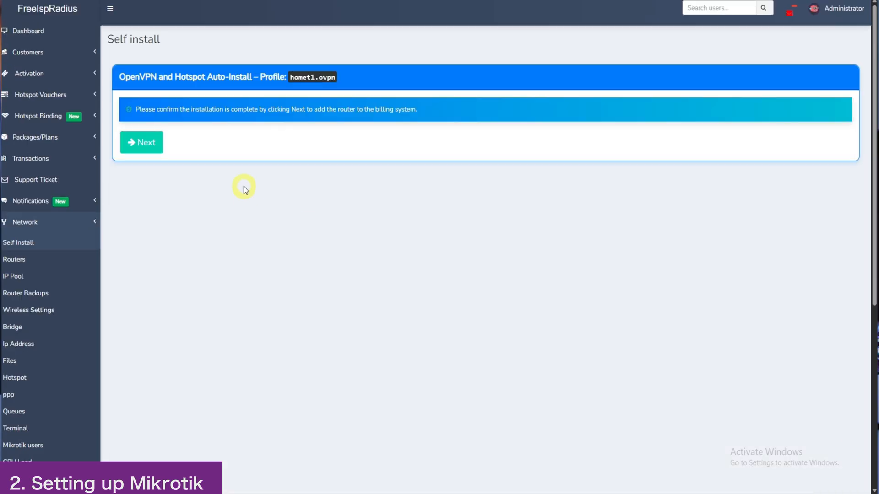
pyautogui.click(141, 143)
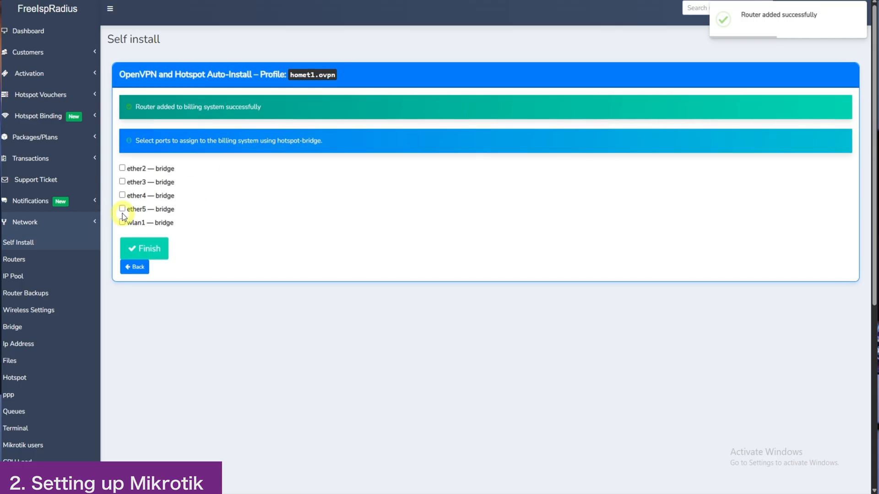
pyautogui.click(122, 223)
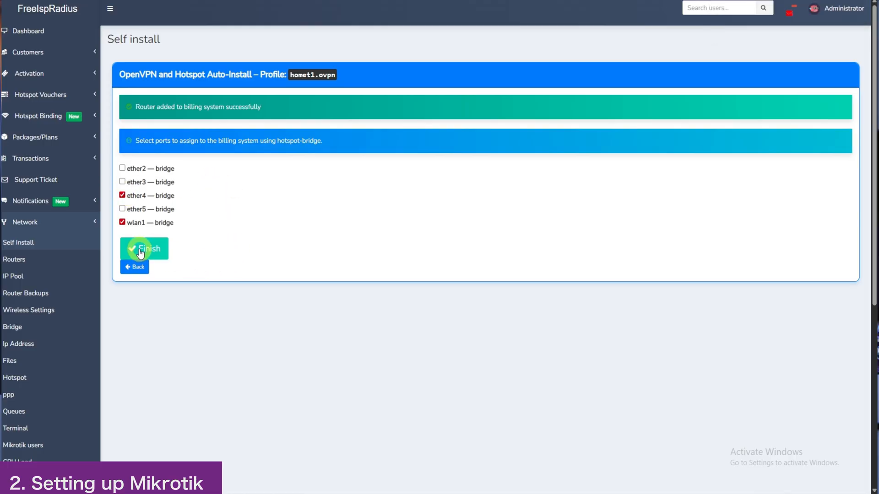
pyautogui.click(144, 249)
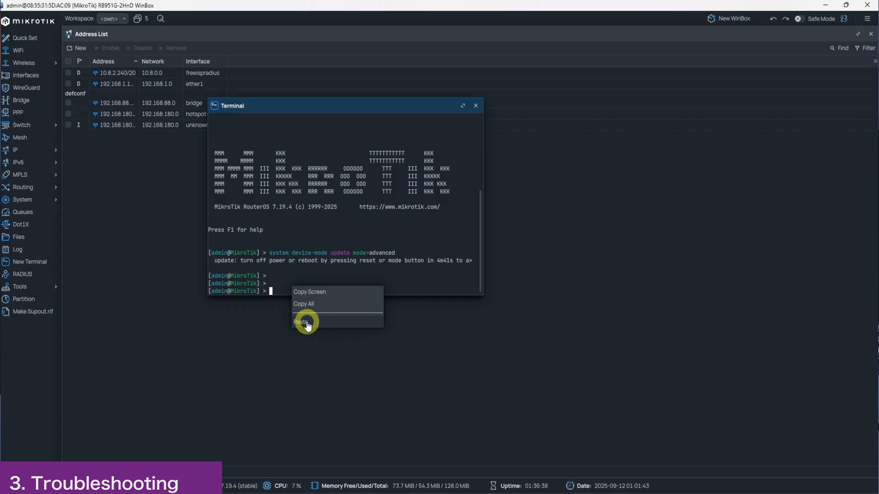
# Paste the /tool fetch command into the terminal after setting advanced device mode
pyautogui.click(302, 322)
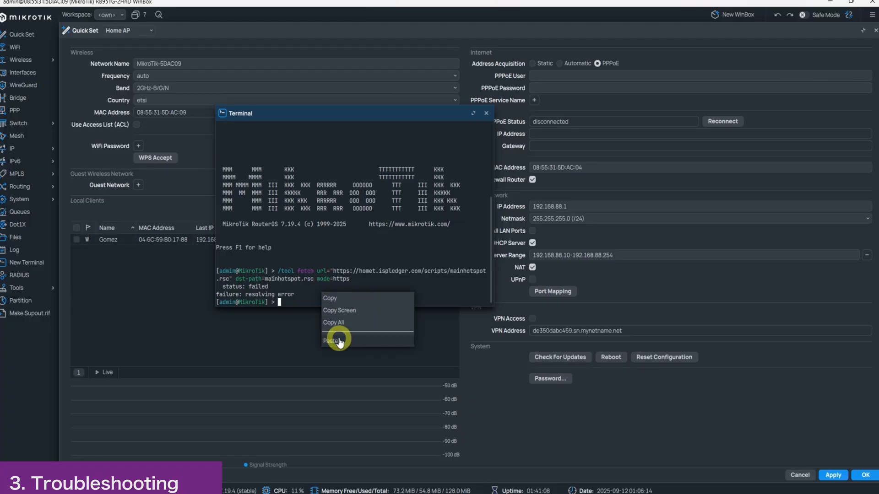
# Retry the script download and ping 8.8.8.8, showing no route to host
pyautogui.click(331, 341)
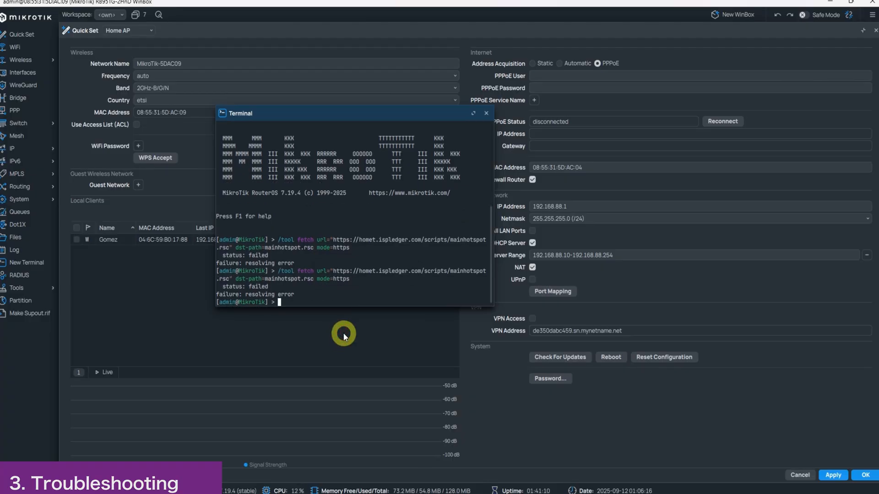
pyautogui.moveTo(420, 11)
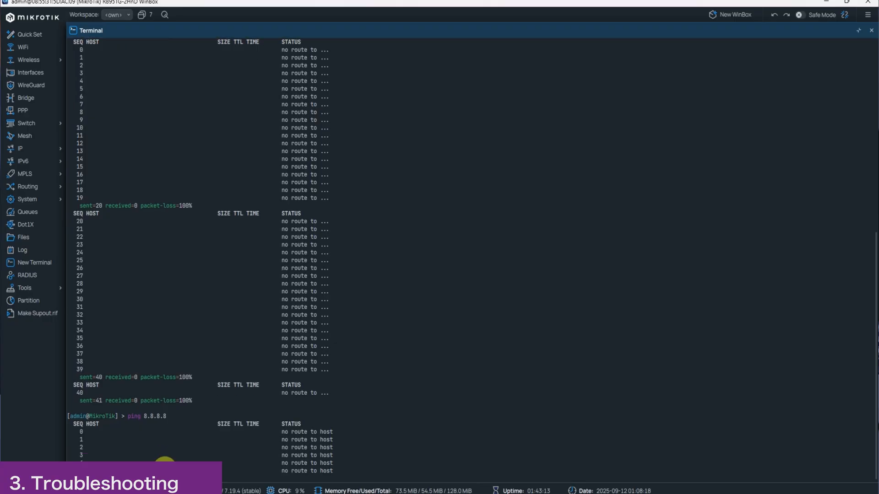
pyautogui.scroll(-3)
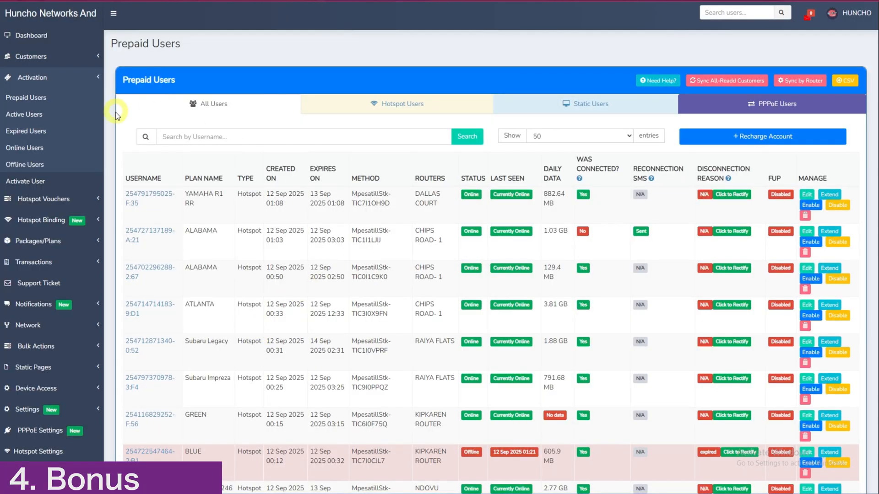
pyautogui.moveTo(505, 193)
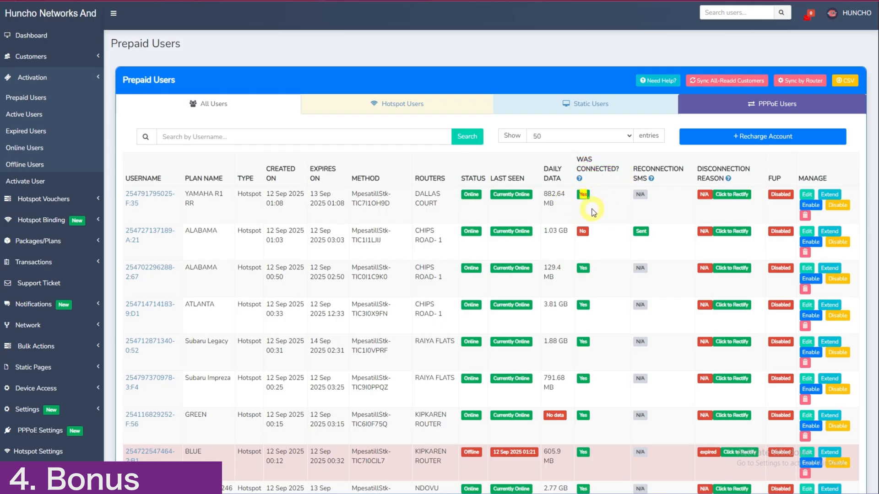
pyautogui.moveTo(604, 200)
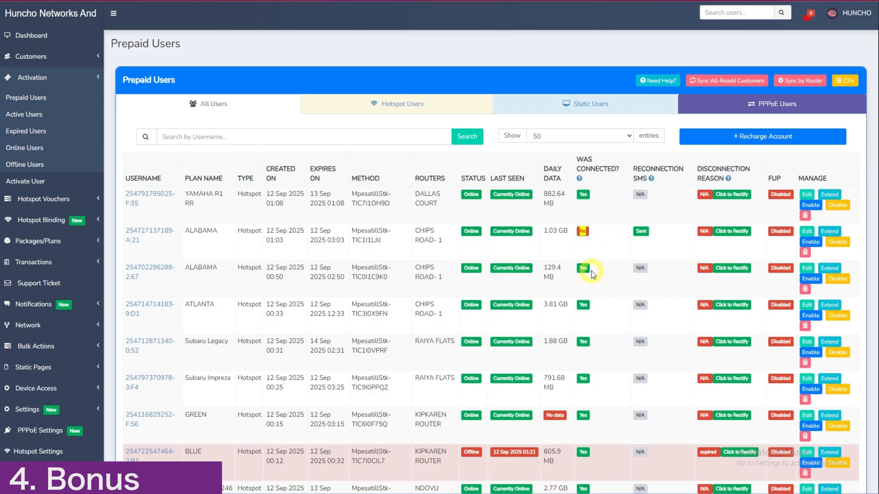
pyautogui.moveTo(596, 252)
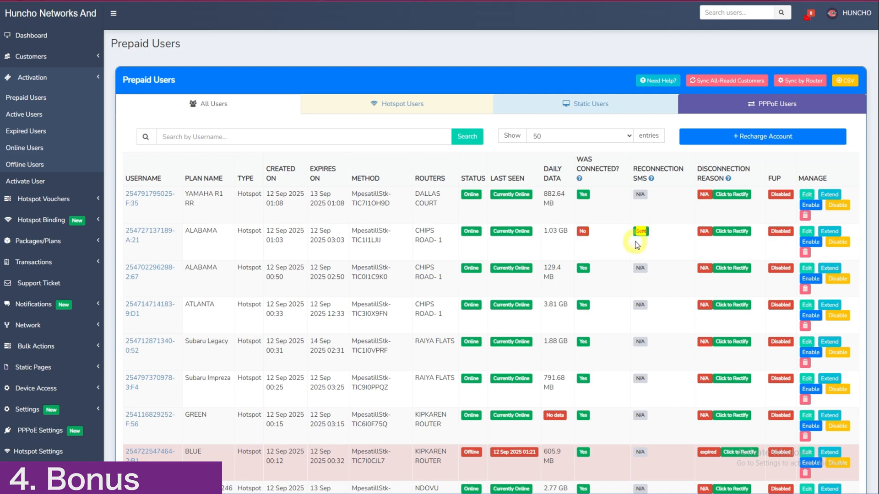
pyautogui.moveTo(661, 249)
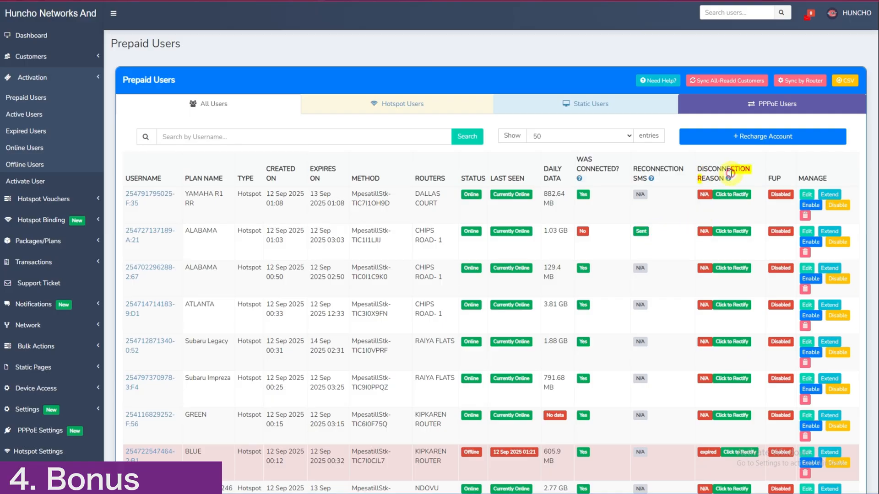
# Open the Connection Issue notice for the keepalive-timeout GREEN user in Prepaid Users
pyautogui.scroll(-3)
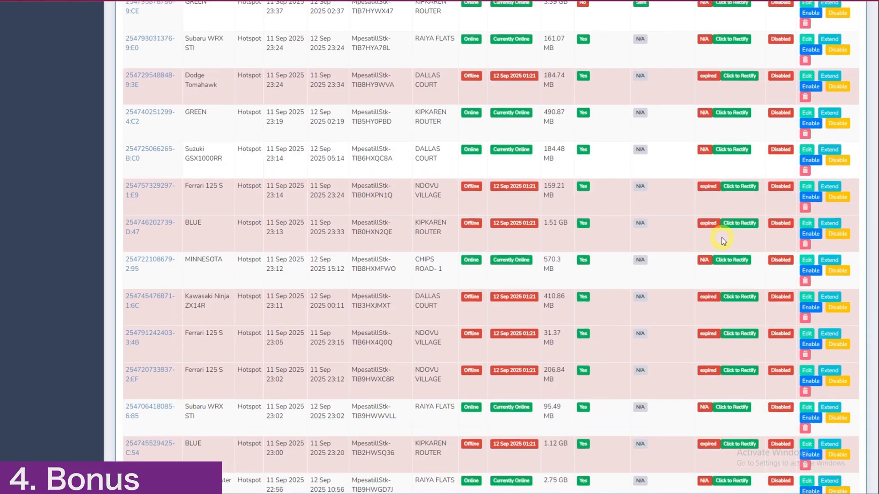
pyautogui.scroll(-3)
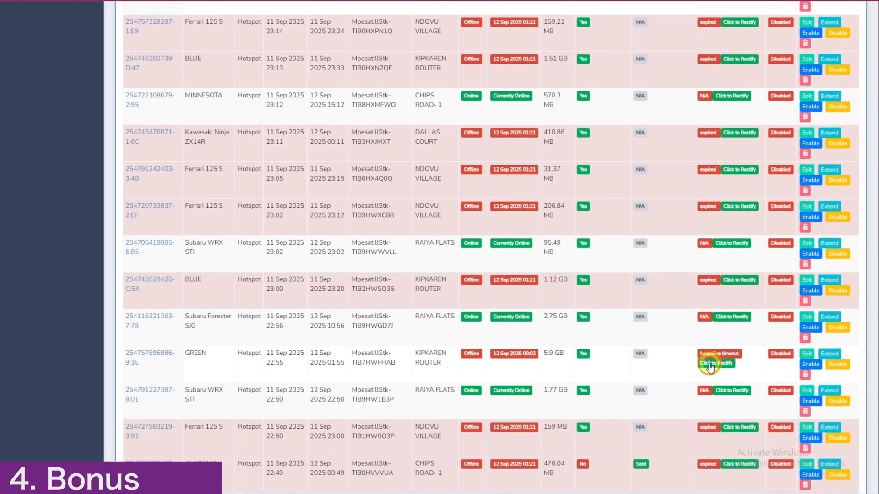
pyautogui.click(716, 364)
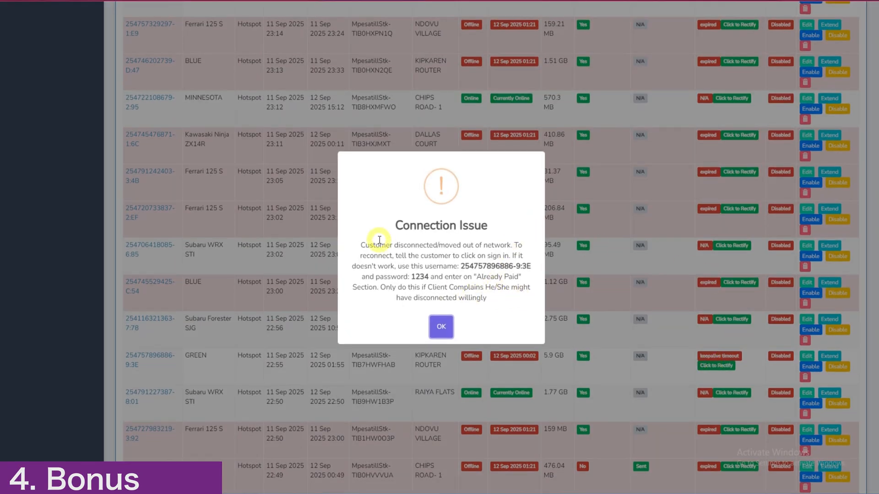